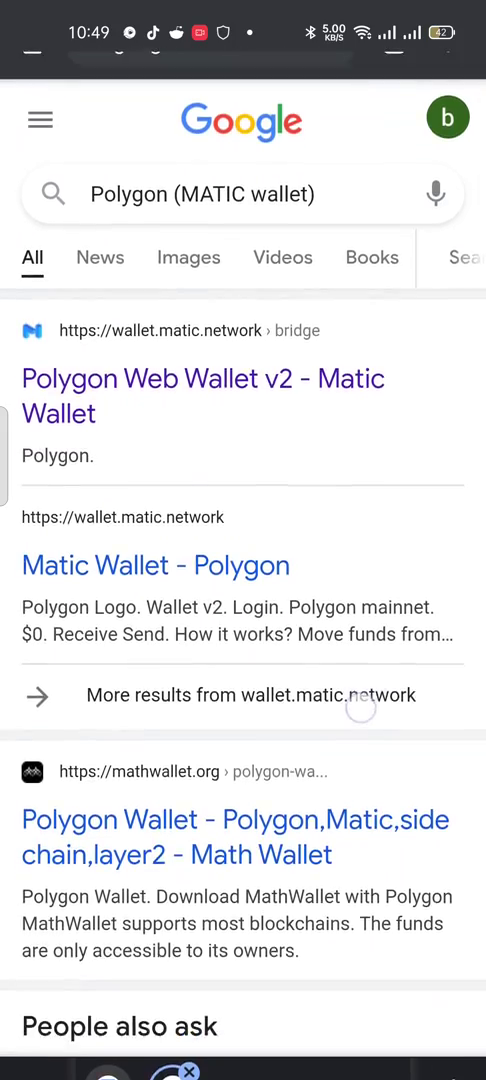
# Review the Polygon (MATIC wallet) results and the saved Matic Mainnet note, then leave for home.
pyautogui.scroll(-3)
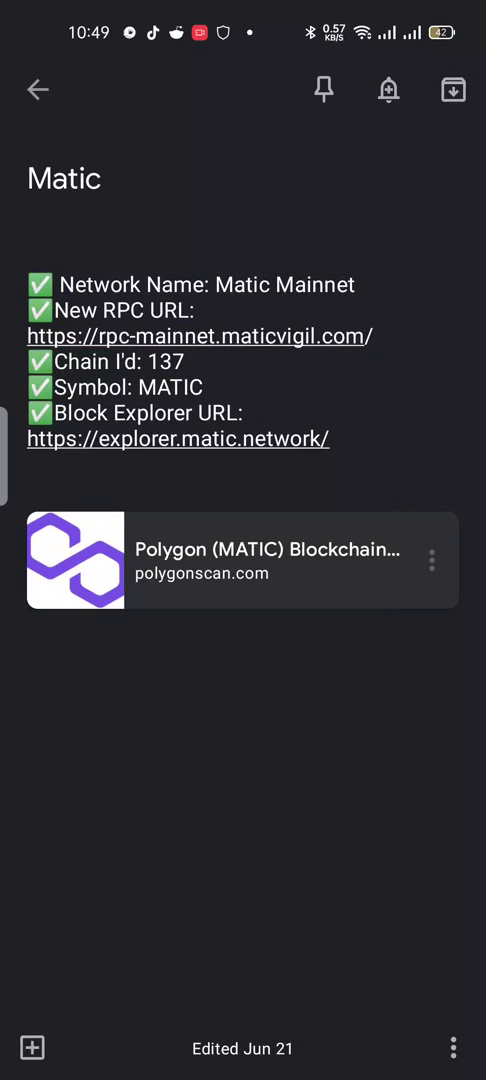
pyautogui.press('recent_apps')
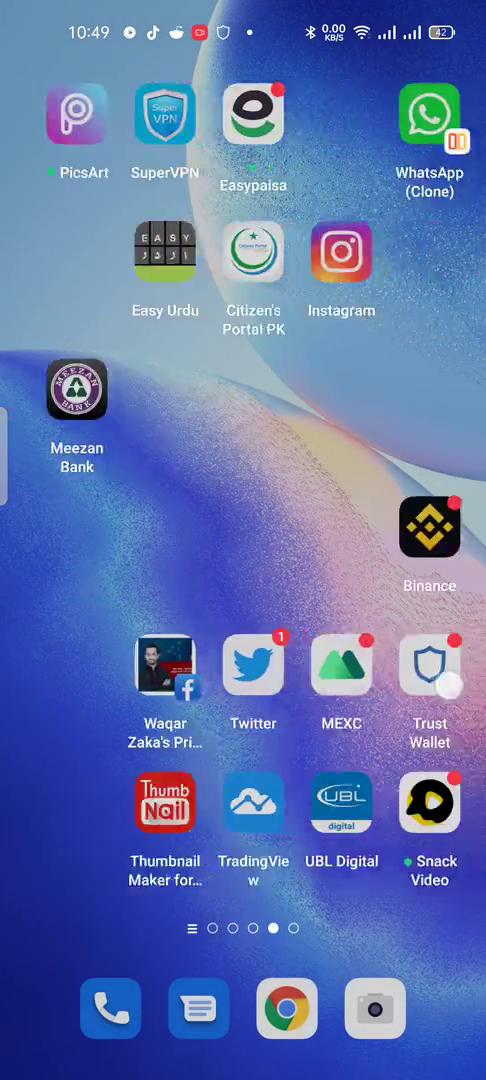
# Swipe to the last home screen page and launch MetaMask.
pyautogui.hscroll(-3)
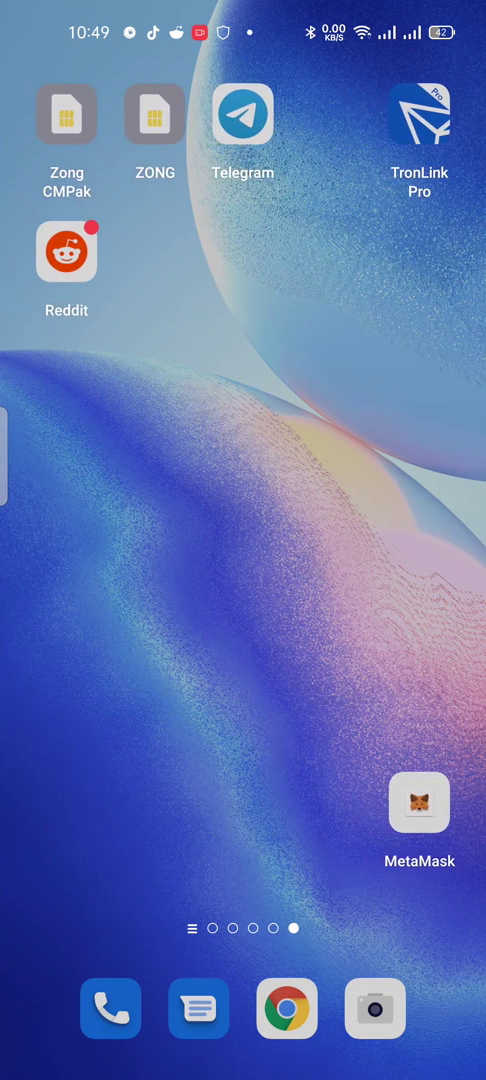
pyautogui.click(420, 804)
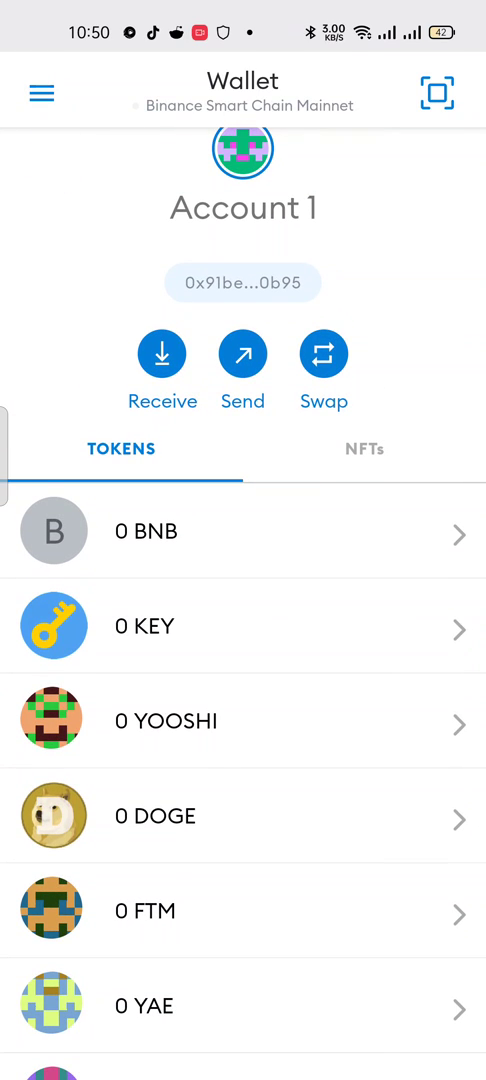
# From the side menu go to Settings > Networks and start a New RPC Network form.
pyautogui.click(40, 92)
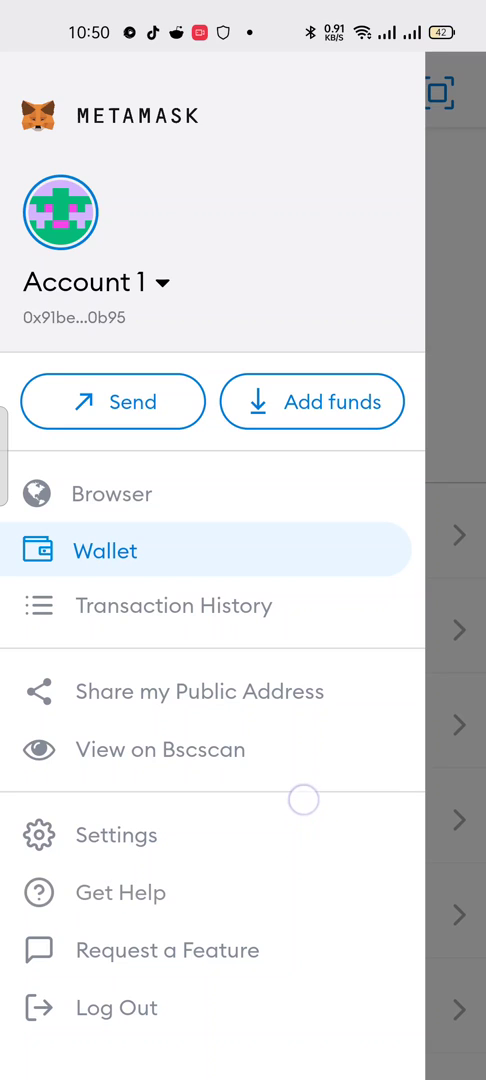
pyautogui.click(114, 836)
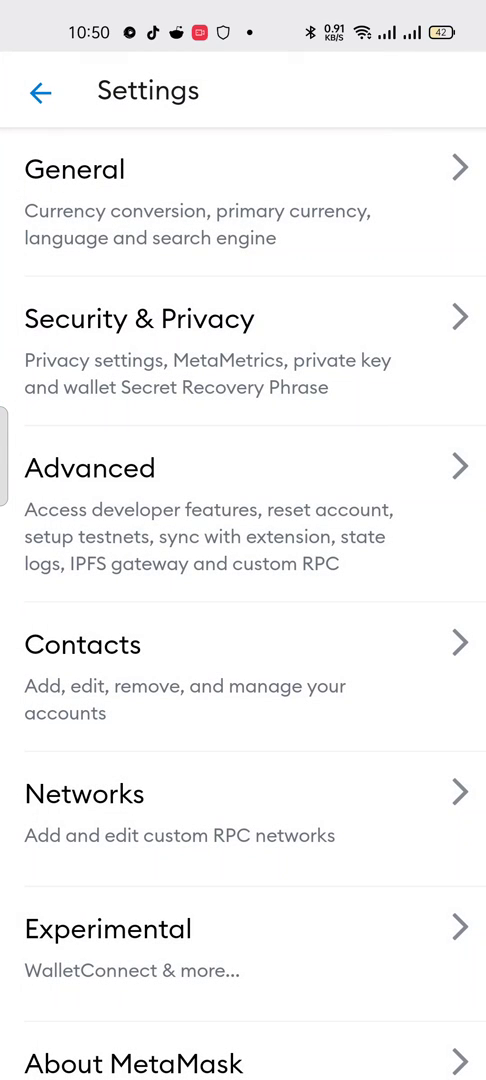
pyautogui.scroll(-3)
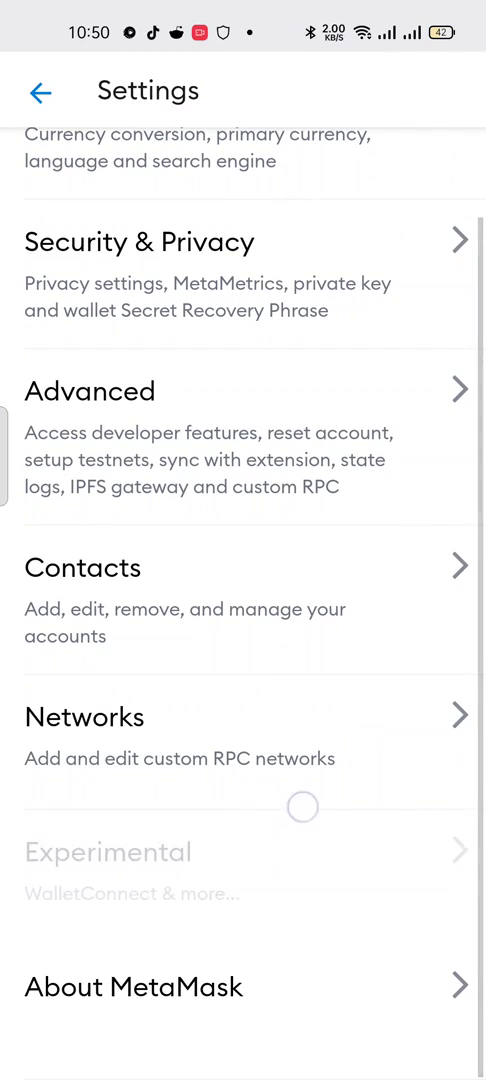
pyautogui.click(84, 716)
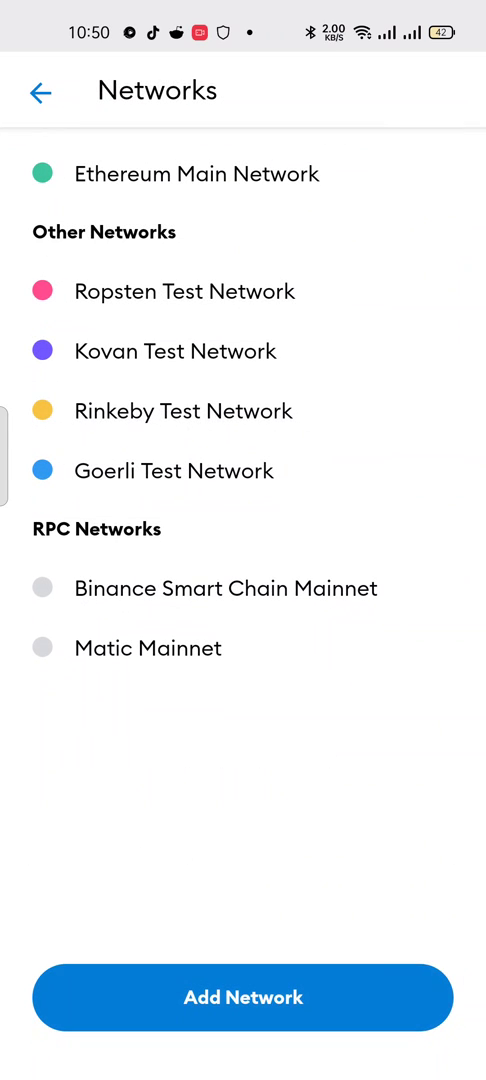
pyautogui.click(244, 996)
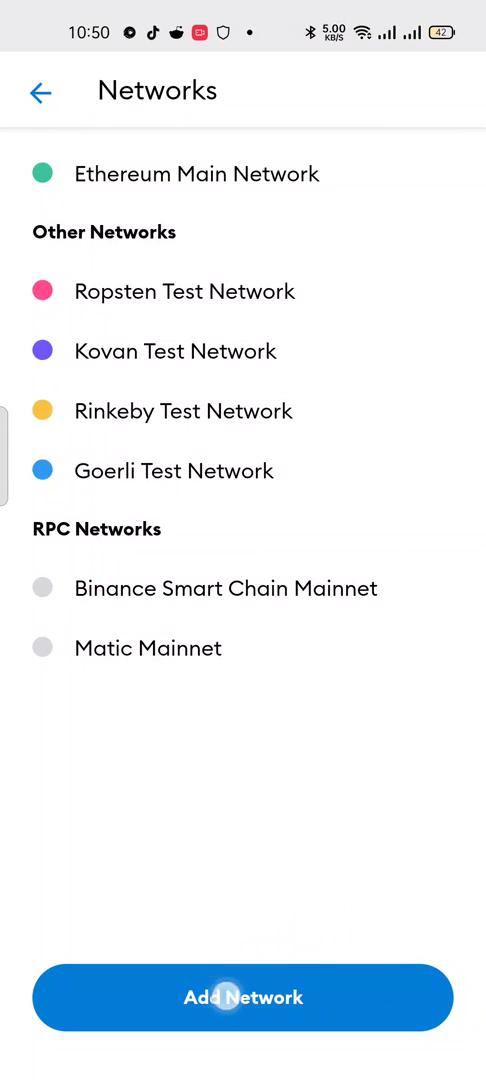
pyautogui.click(244, 996)
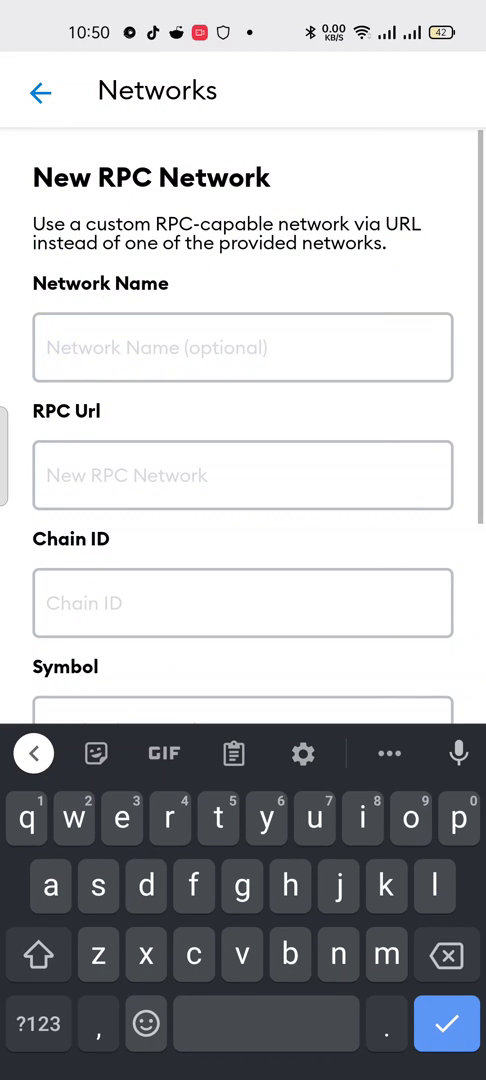
# Copy Matic Mainnet and the maticvigil RPC URL from the note into the Network Name and RPC Url fields.
pyautogui.click(244, 476)
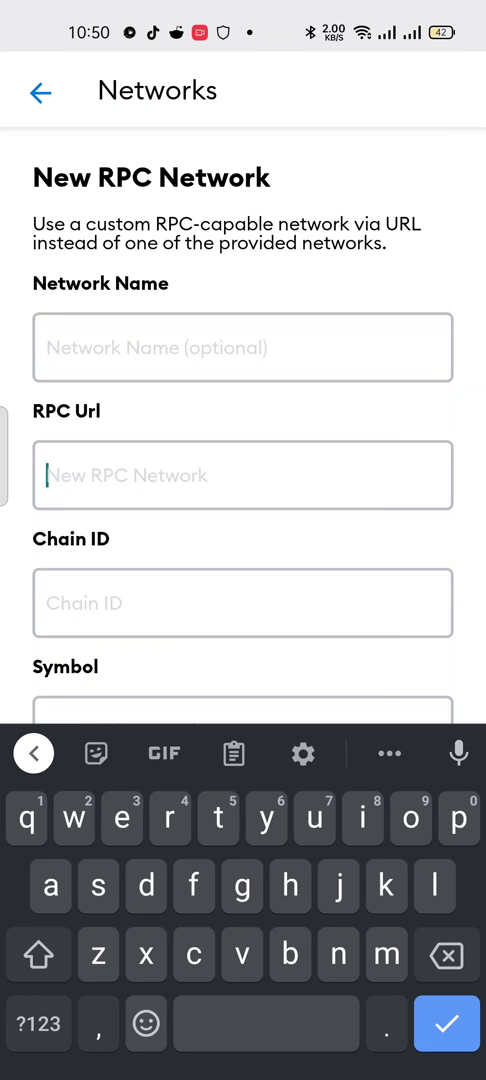
pyautogui.scroll(-3)
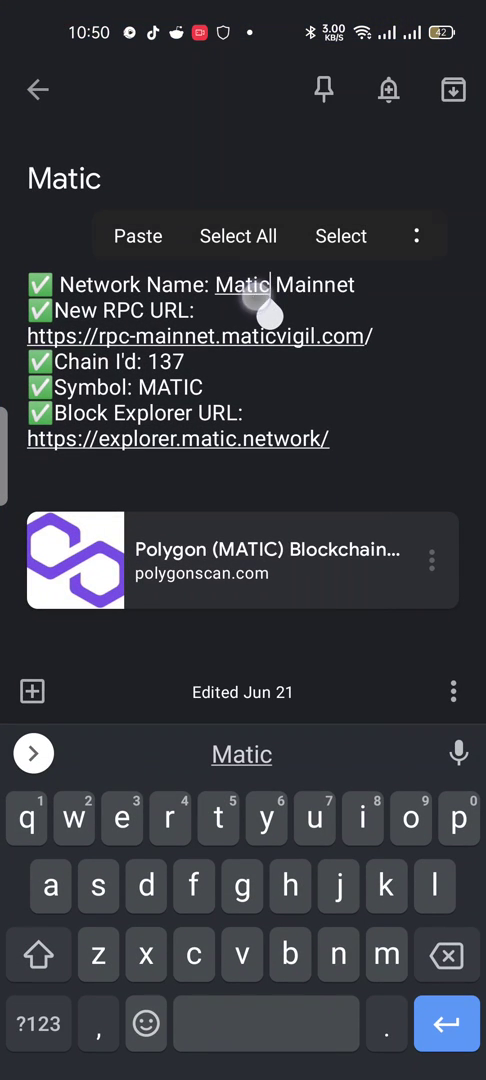
pyautogui.doubleClick(240, 284)
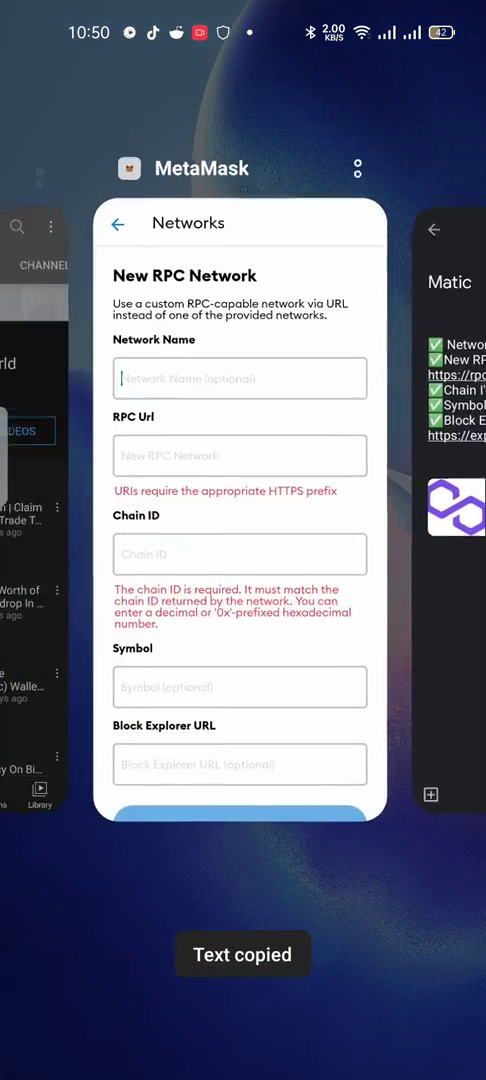
pyautogui.click(240, 378)
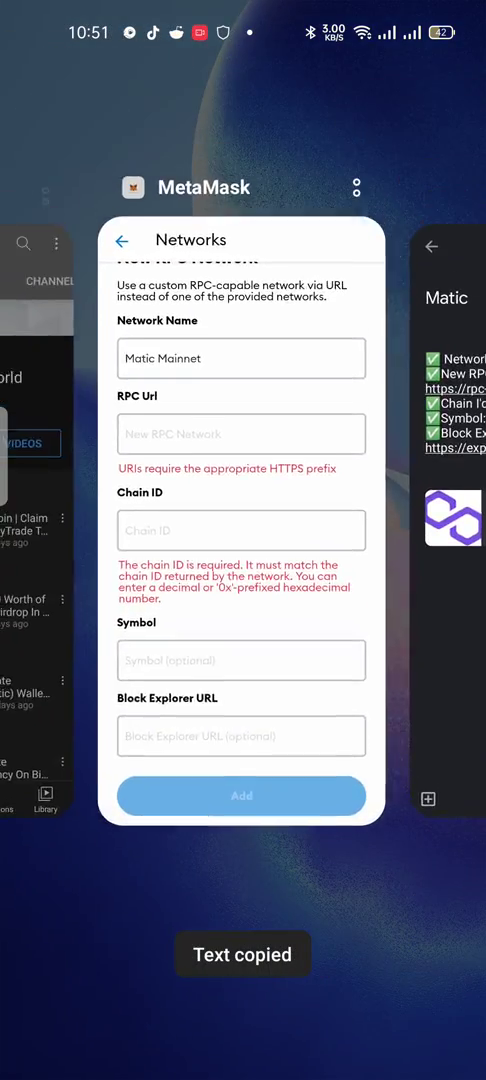
pyautogui.click(242, 434)
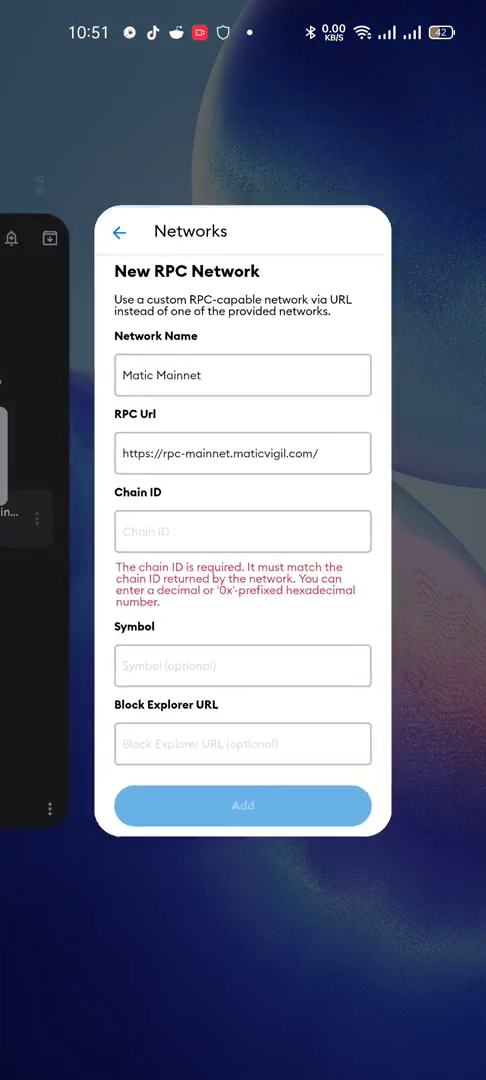
# Enter Chain ID 137 and the symbol matic for the new network.
pyautogui.click(242, 532)
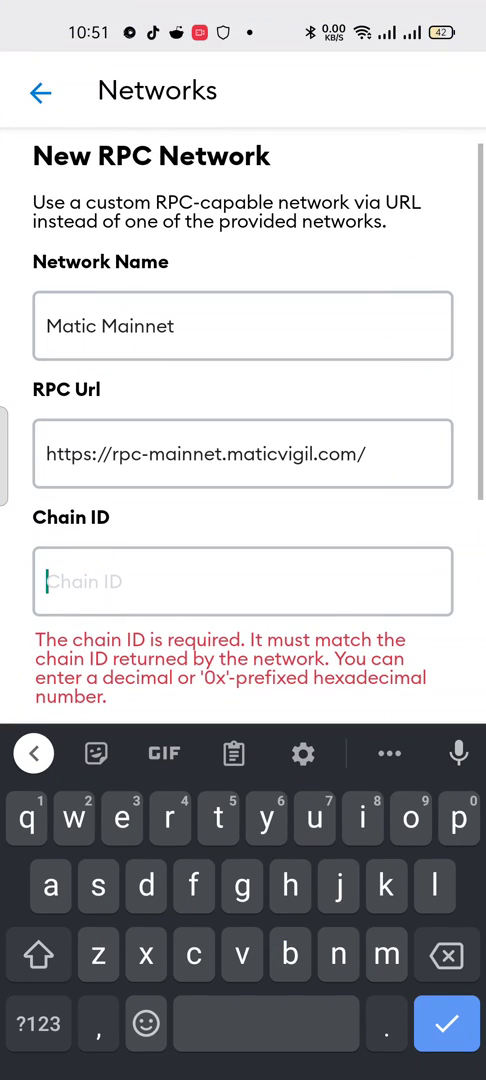
pyautogui.write('137')
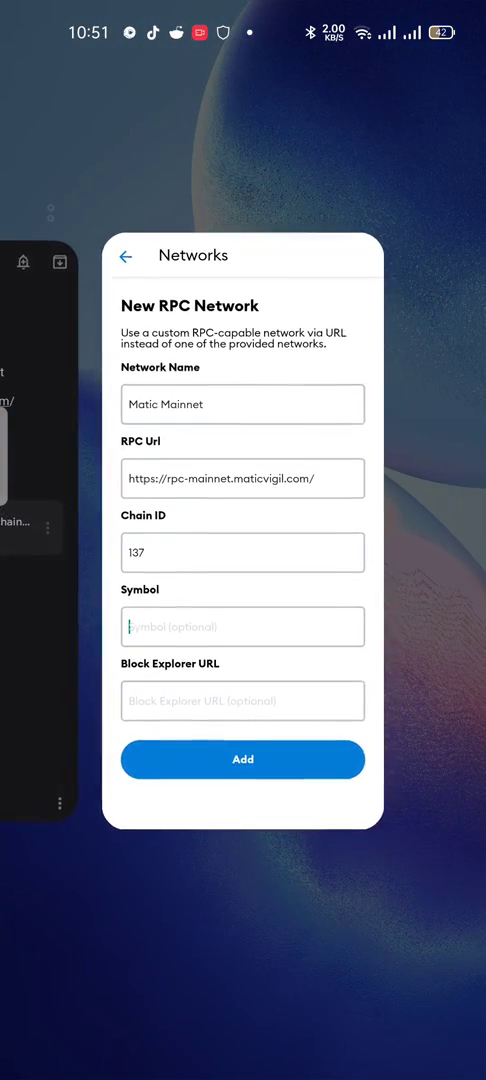
pyautogui.write('mati')
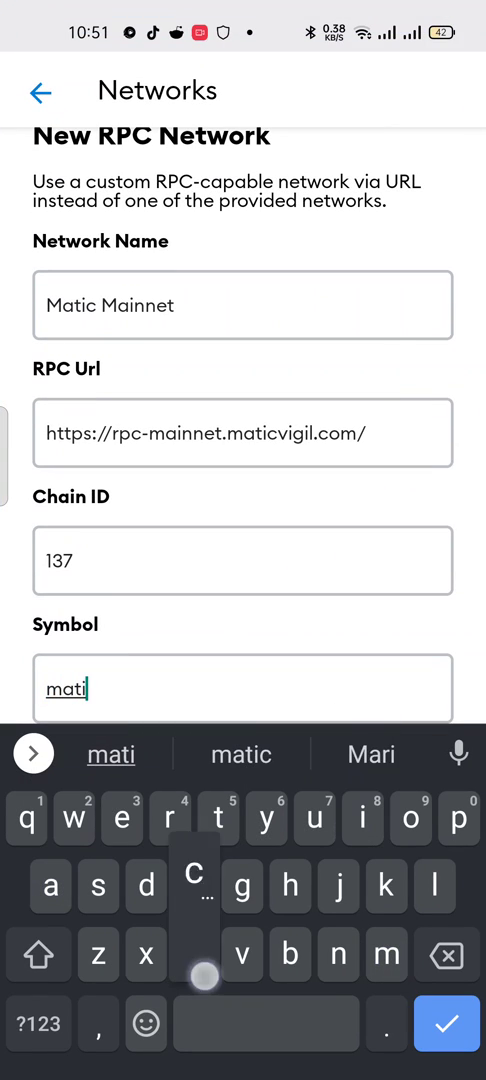
pyautogui.write('c')
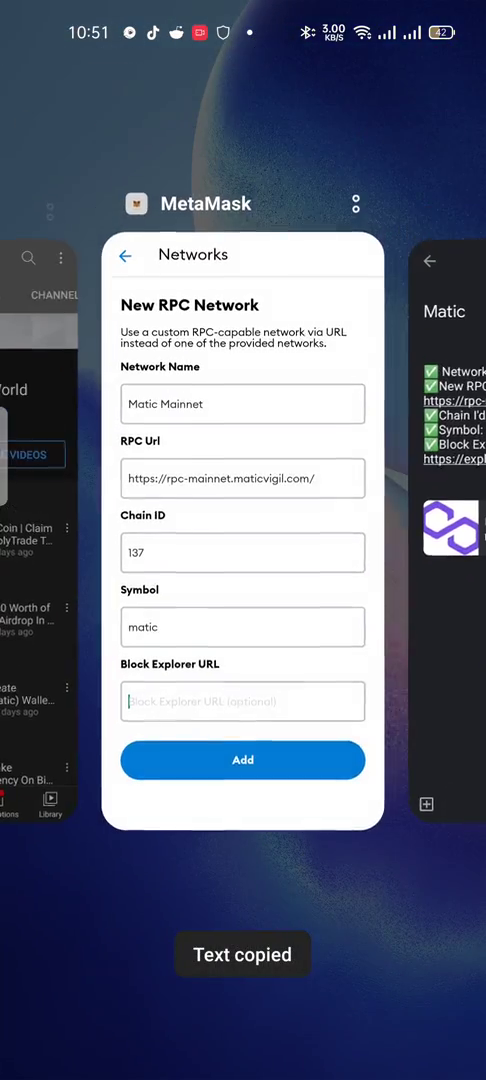
pyautogui.write('hi')
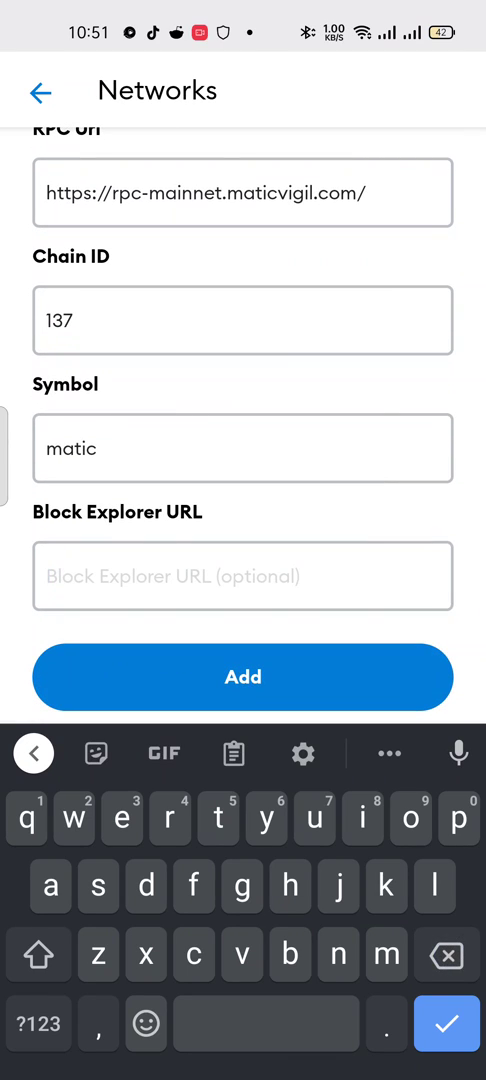
# Paste the explorer.matic.network address as Block Explorer URL and finish editing.
pyautogui.click(242, 576)
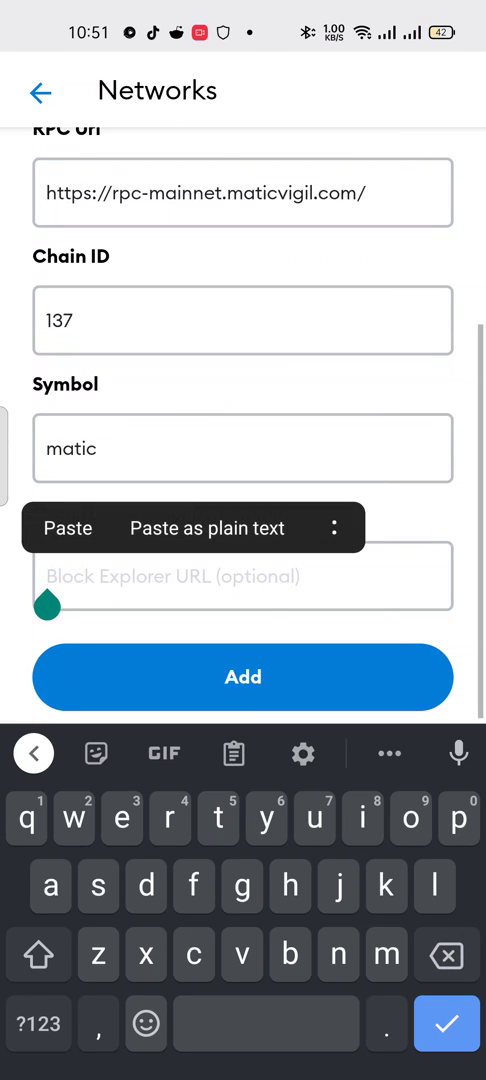
pyautogui.click(68, 528)
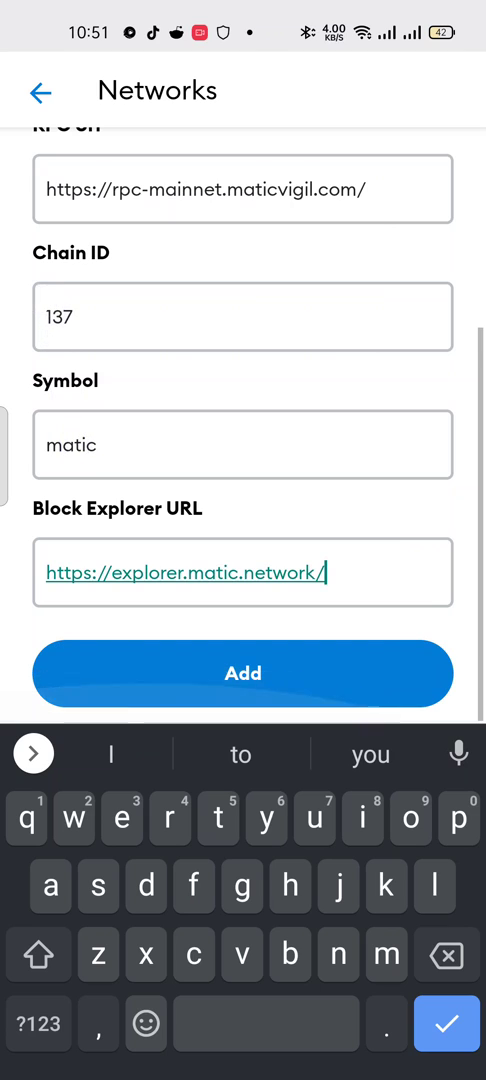
pyautogui.click(244, 672)
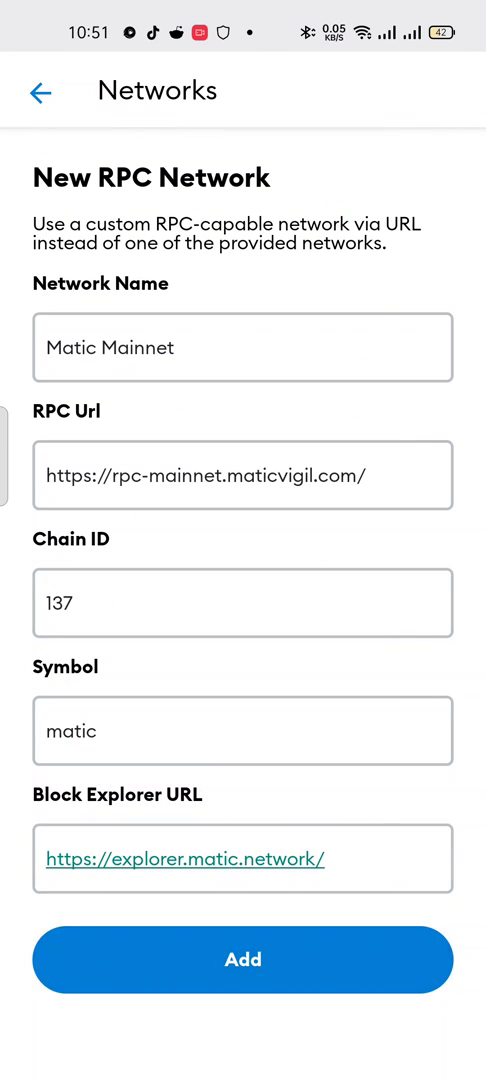
# Add the Matic Mainnet network showing 0 MATIC and copy Account 1's public address.
pyautogui.click(242, 960)
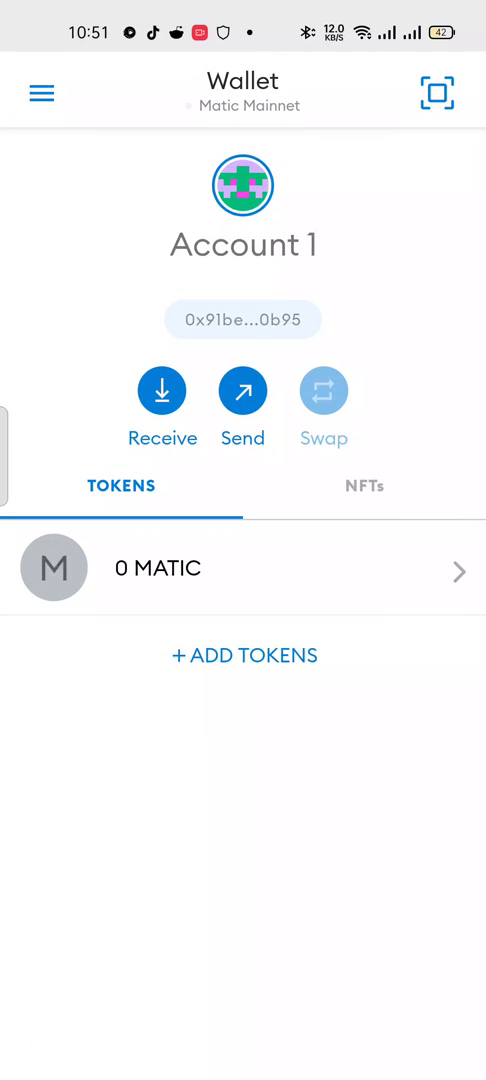
pyautogui.click(242, 320)
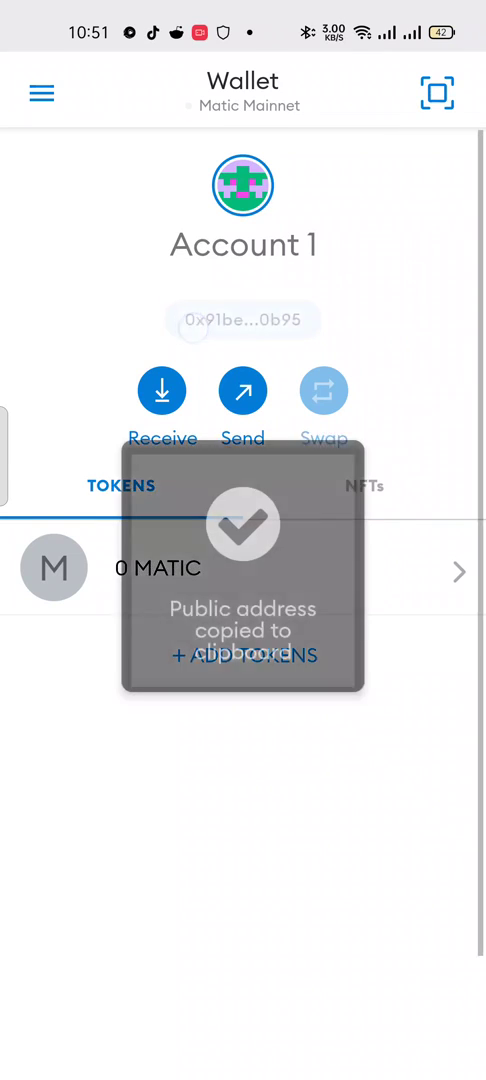
pyautogui.click(242, 320)
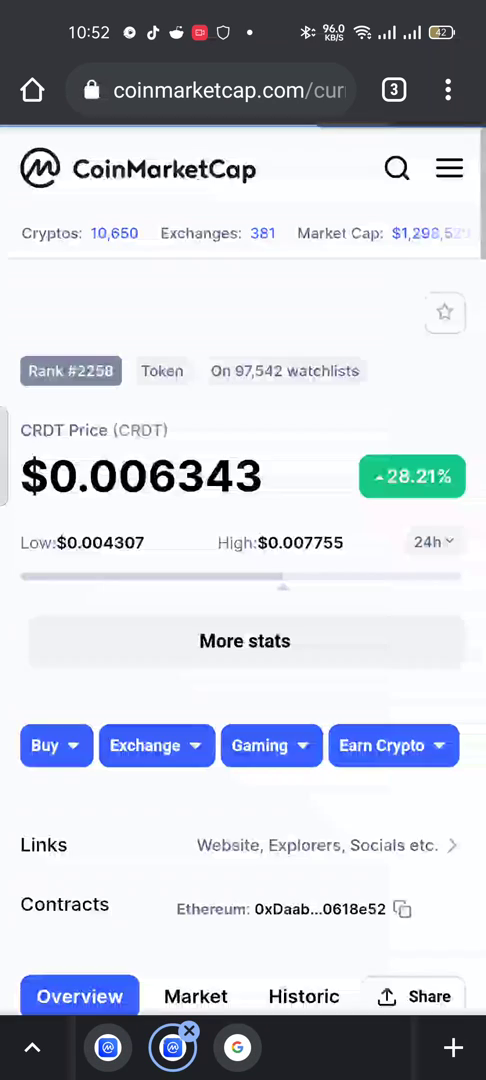
# From Check Other Airdrops, find and enter the Polytrade Community Airdrop page.
pyautogui.scroll(-3)
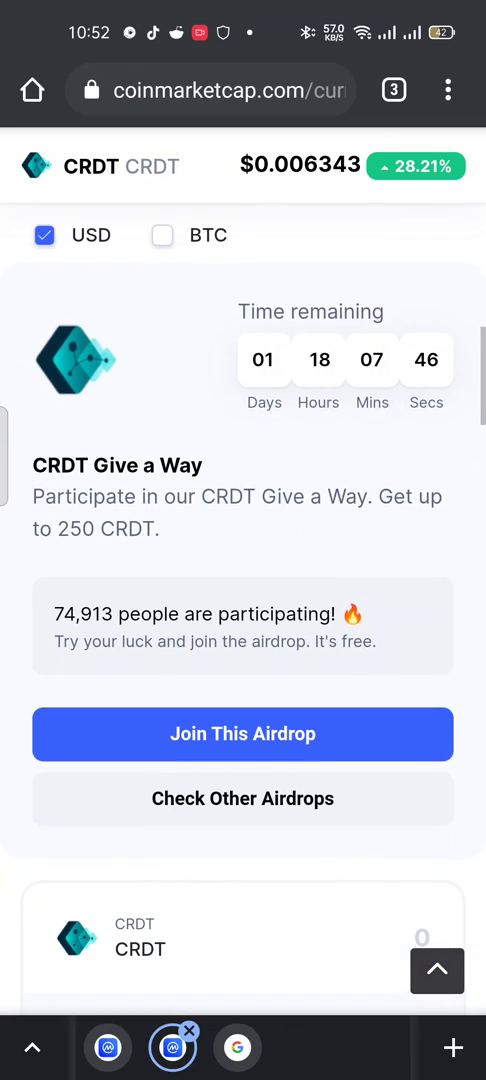
pyautogui.click(244, 798)
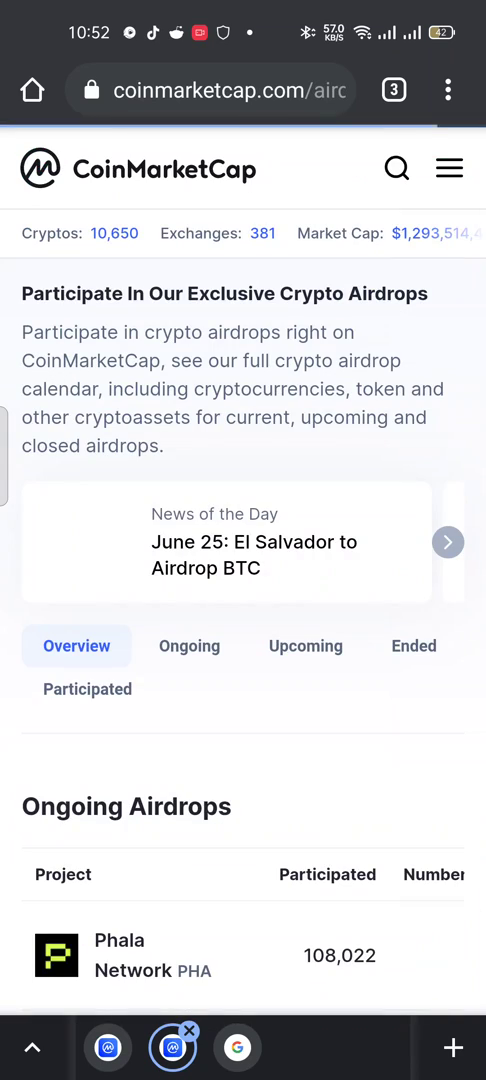
pyautogui.scroll(-3)
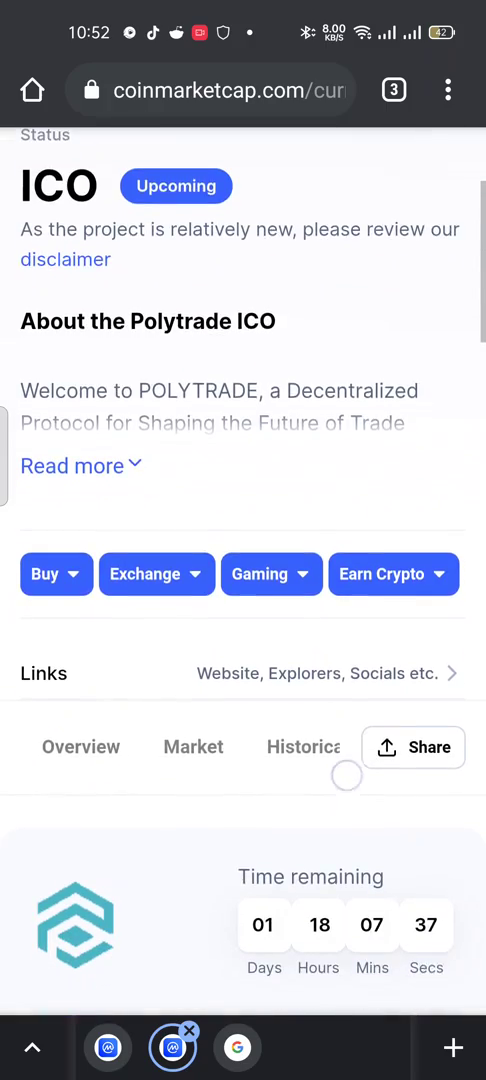
pyautogui.scroll(-3)
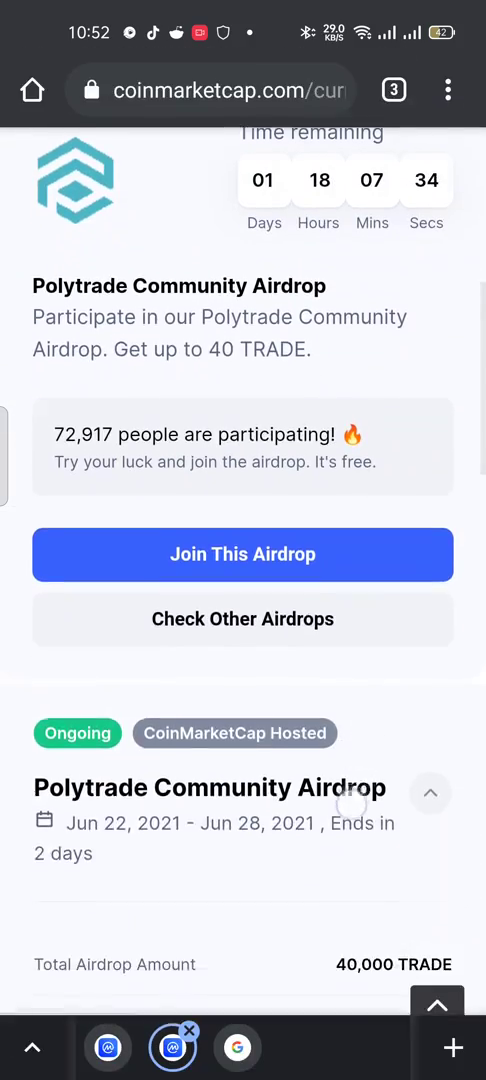
pyautogui.click(244, 554)
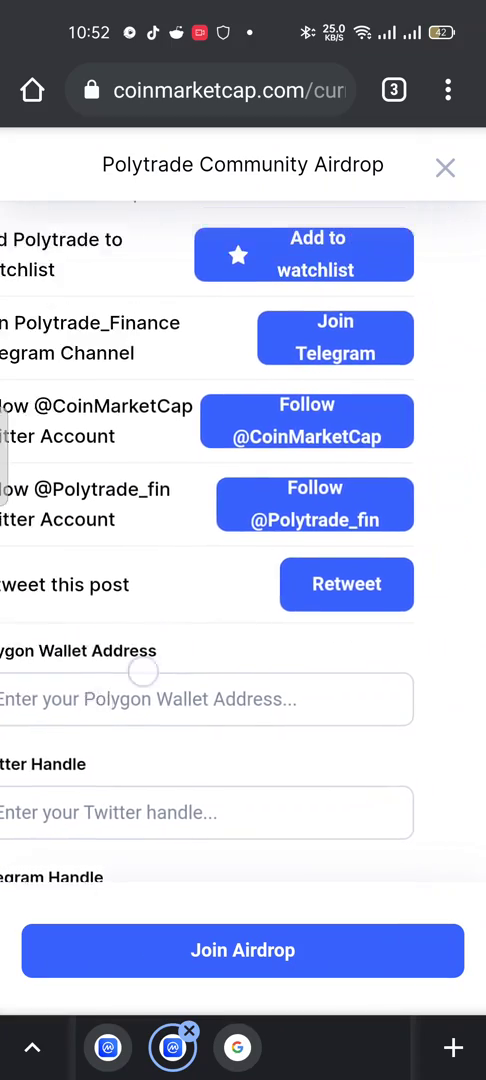
# Scroll through the airdrop form's tasks, wallet and handle fields, and consent toggles.
pyautogui.scroll(-3)
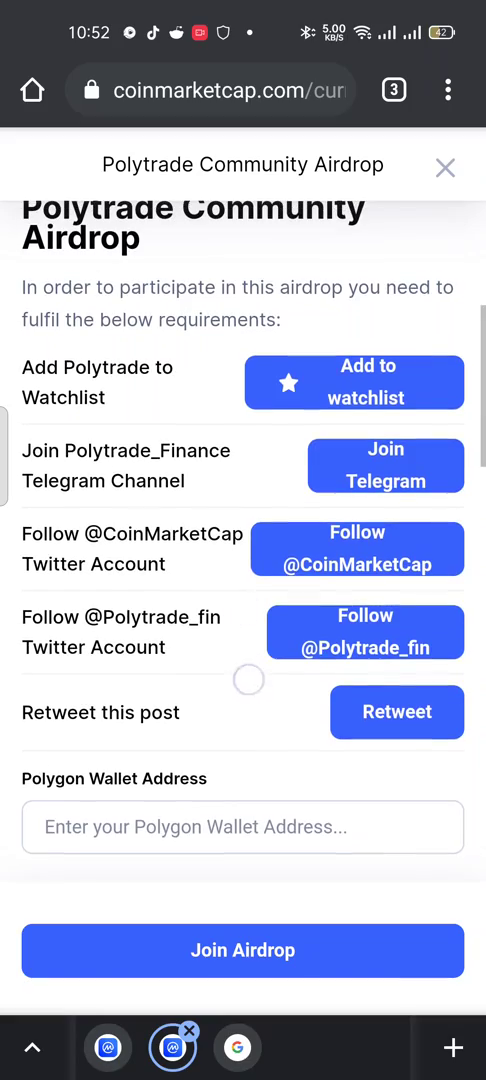
pyautogui.scroll(-3)
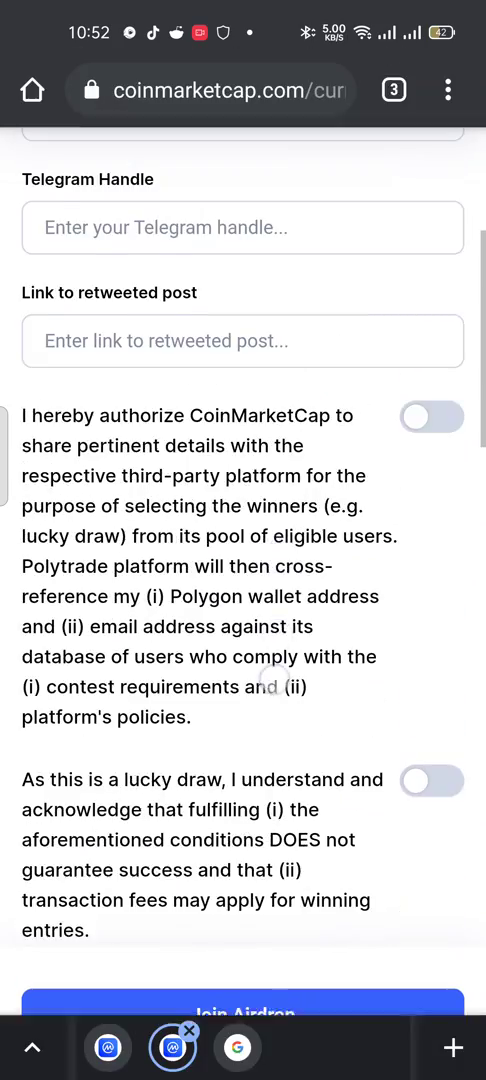